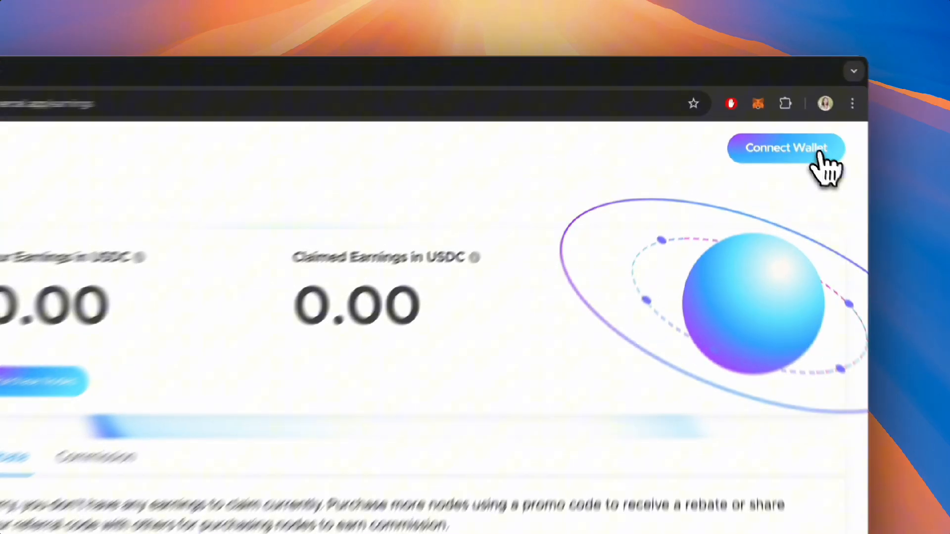
Step: Connect the MetaMask wallet so the earnings page shows 783.00 USDC unclaimed
click(785, 147)
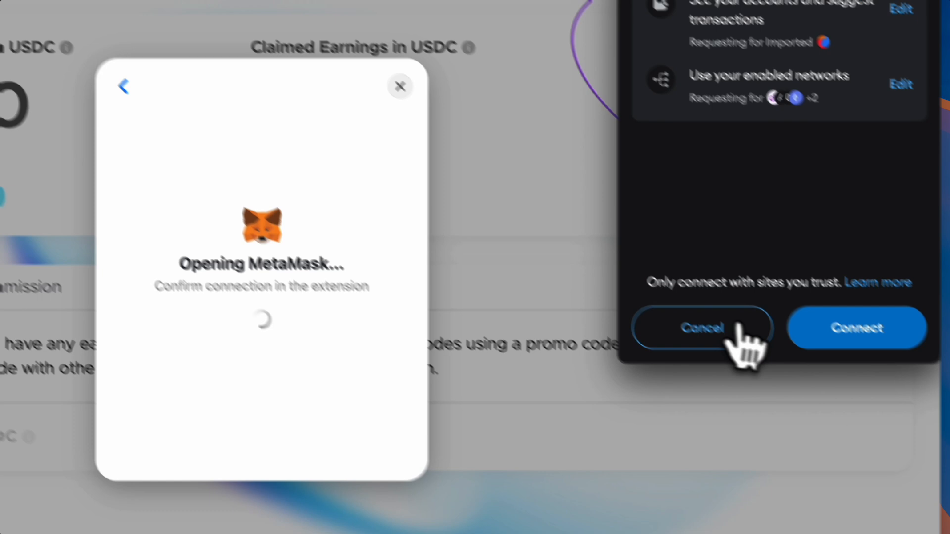
click(702, 328)
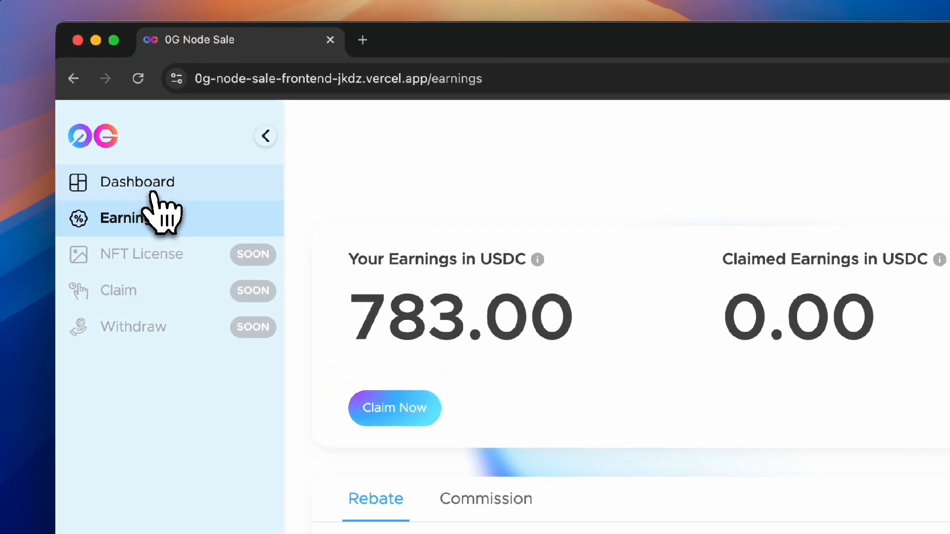
Step: View the Dashboard overview with 36 total nodes, tier breakdown and top earners
click(137, 182)
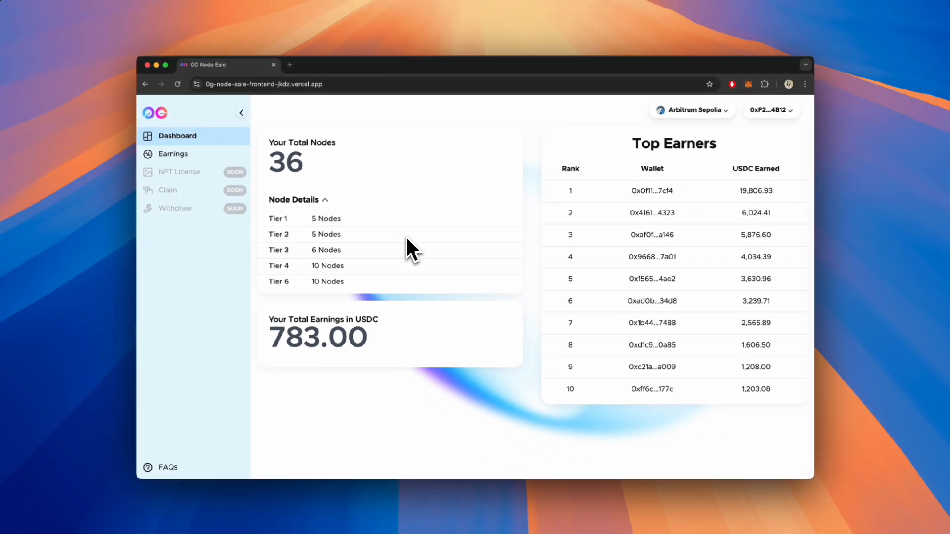
mouse_move(302, 173)
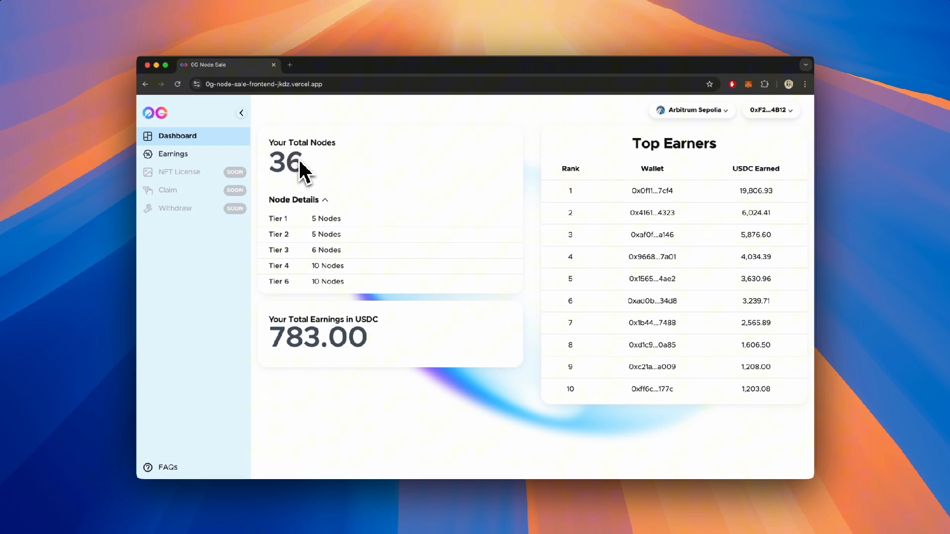
mouse_move(285, 208)
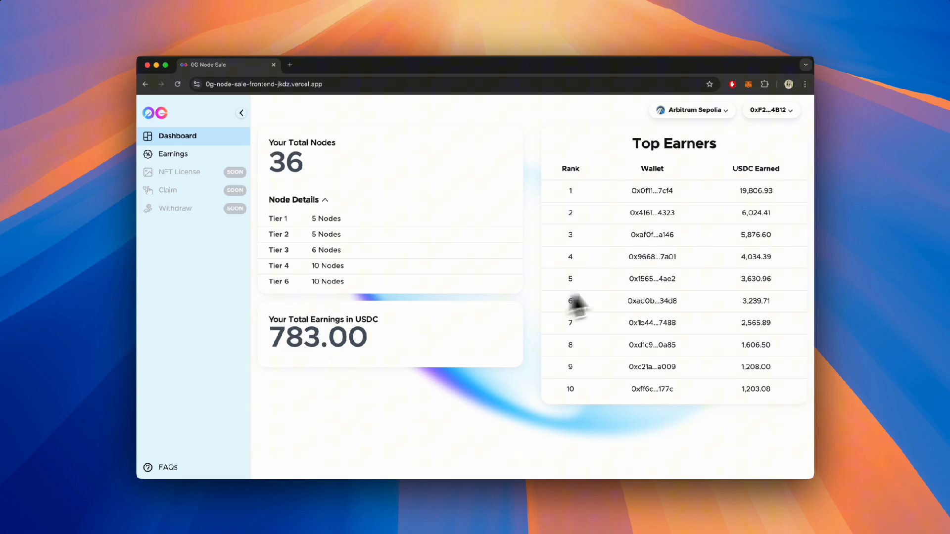
mouse_move(614, 361)
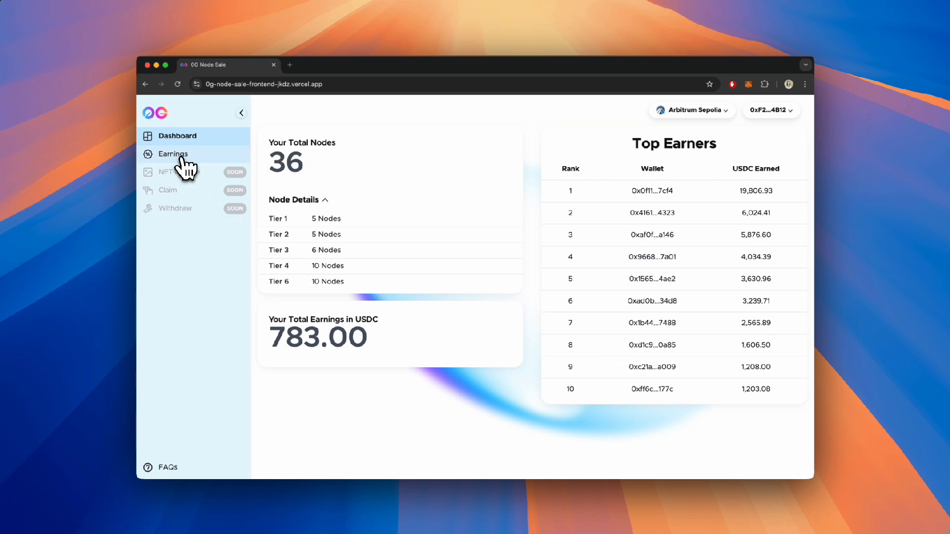
Step: Review Earnings: Commission at 0.00 USDC and the per-tier Rebate breakdown totaling 783.00 USDC
click(173, 154)
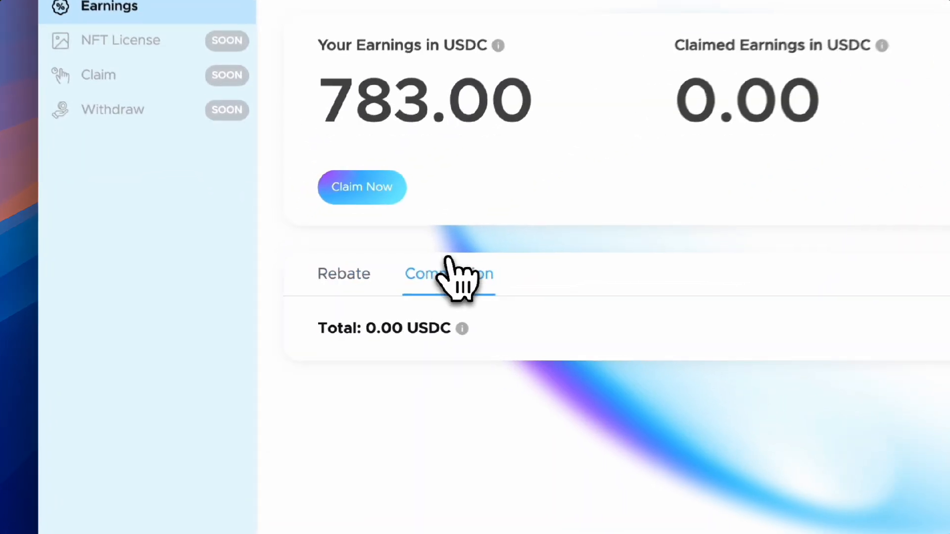
click(343, 273)
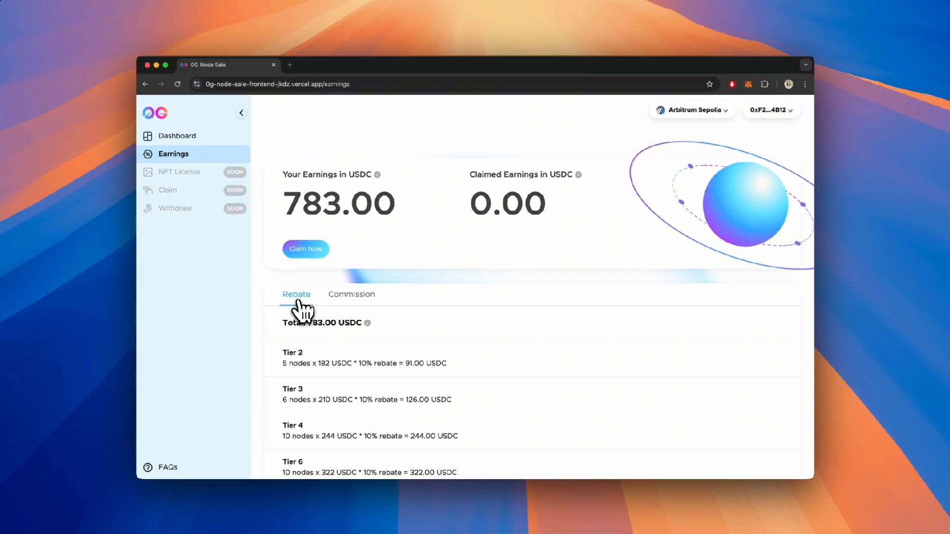
Step: Claim the 783 USDC rebate and confirm the MetaMask transaction
click(306, 249)
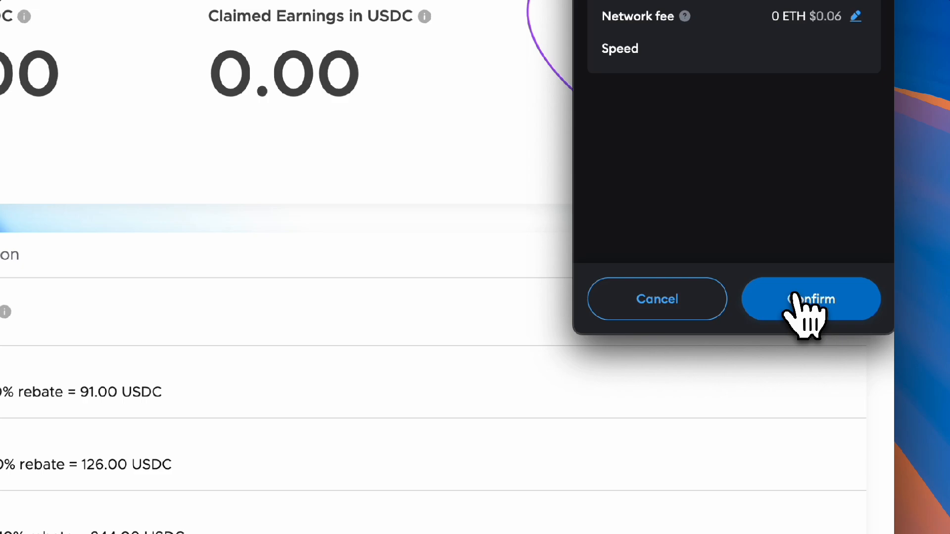
click(811, 299)
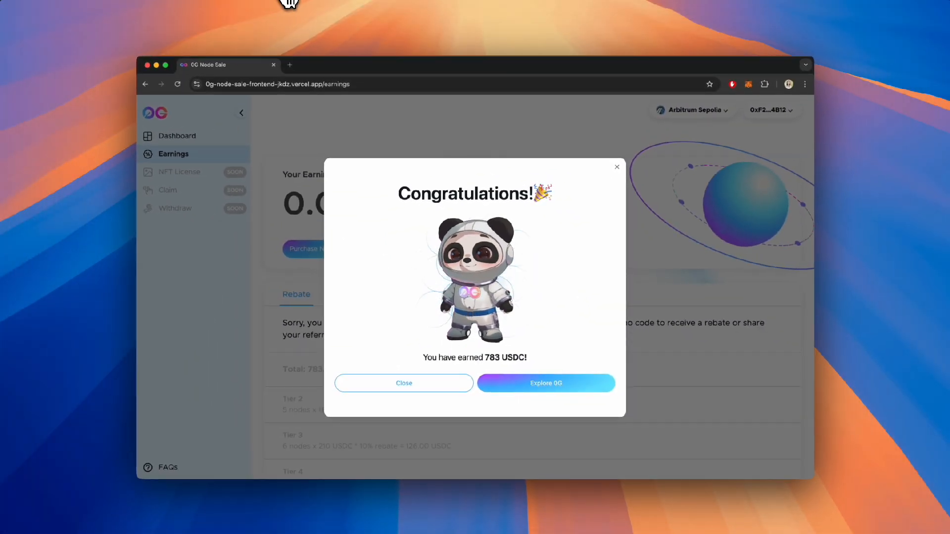
mouse_move(315, 109)
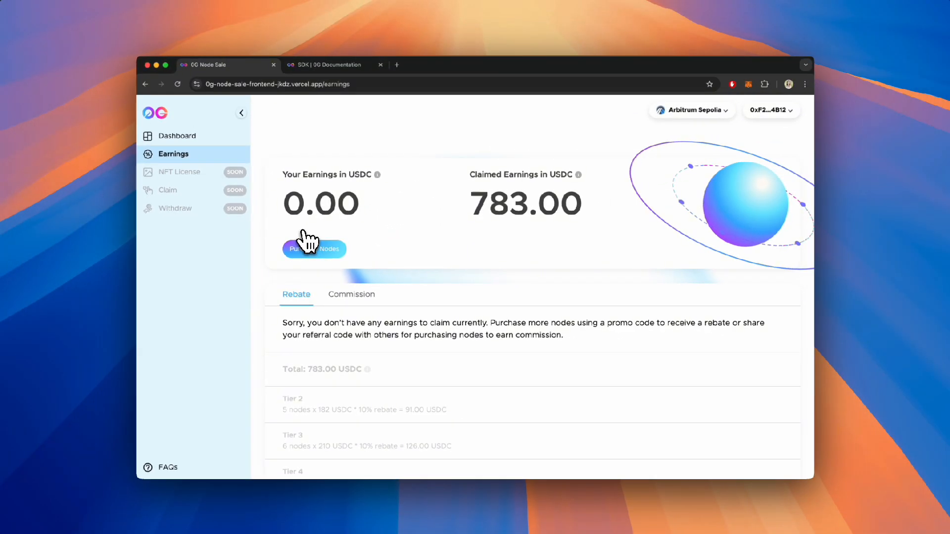
Step: Go to the public 0G Node Sale page via Purchase Nodes to buy more nodes
click(314, 250)
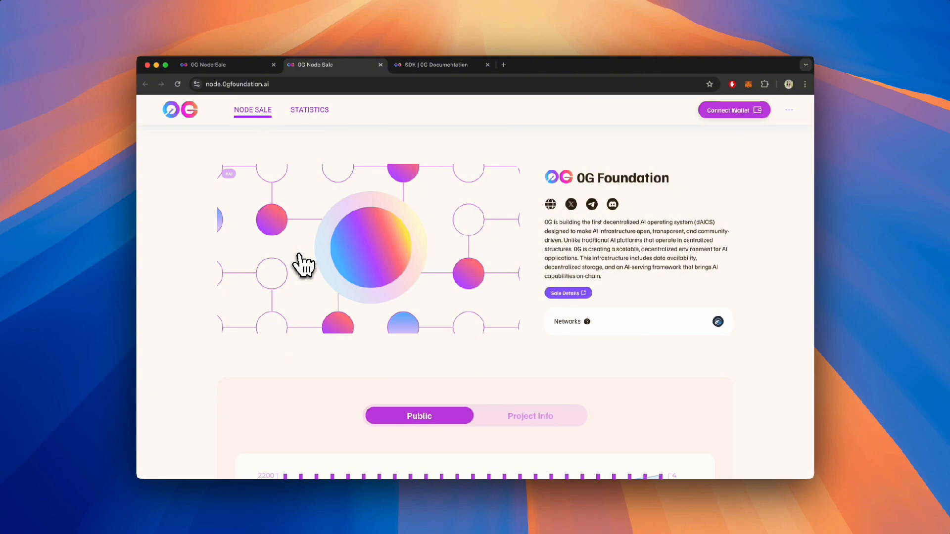
mouse_move(388, 439)
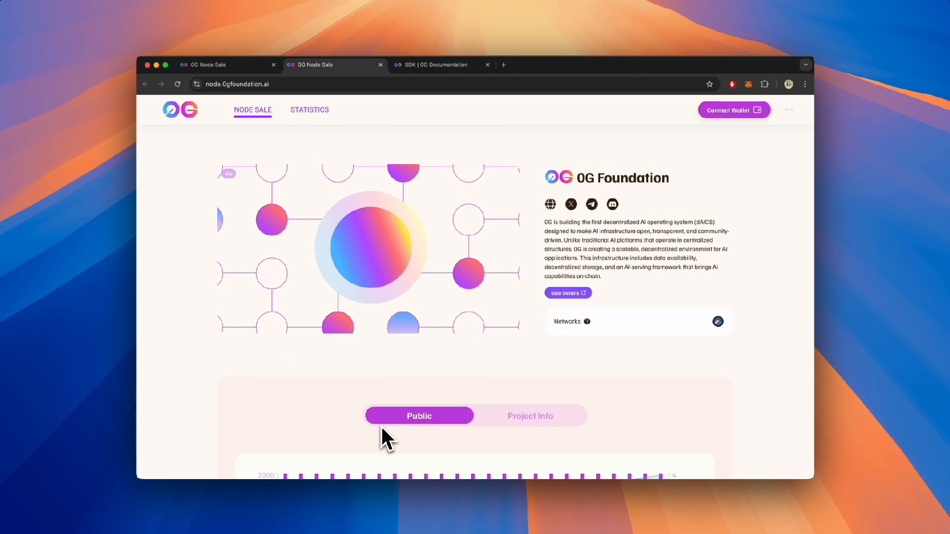